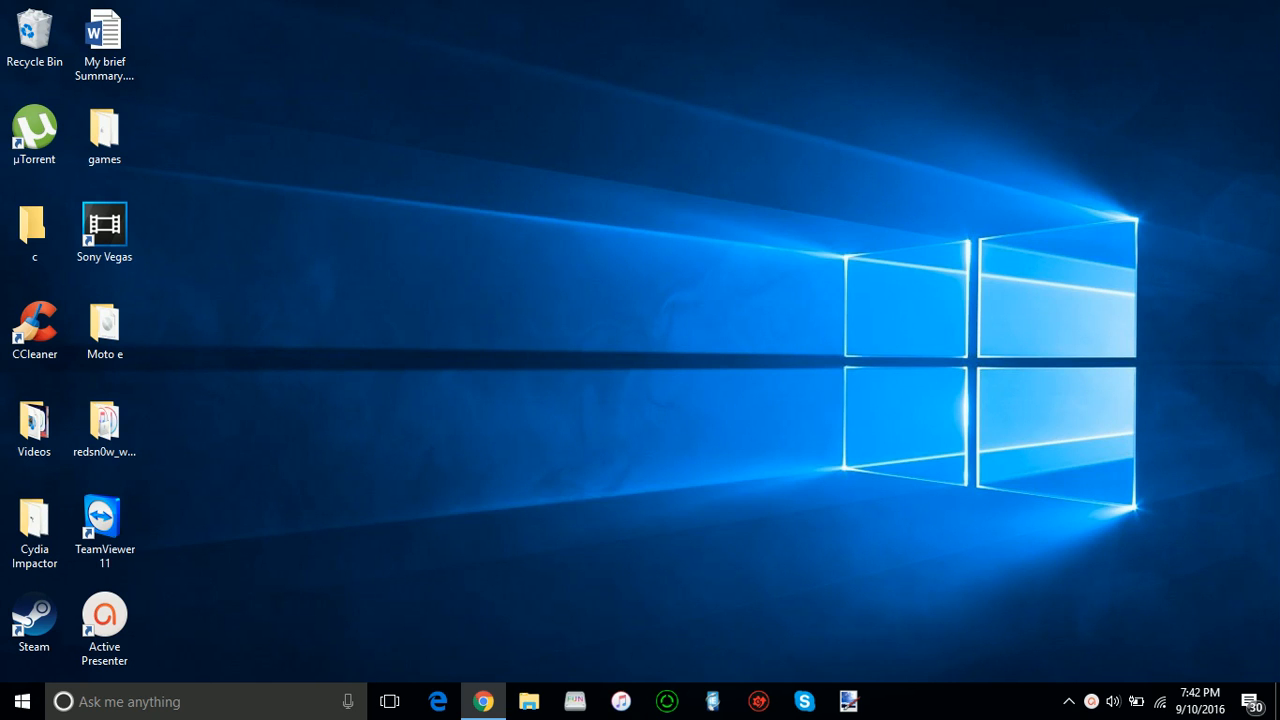
Step: Bring Chrome forward and scroll the xOriginalTech channel down to the JailBreak Updates shelf
click(483, 701)
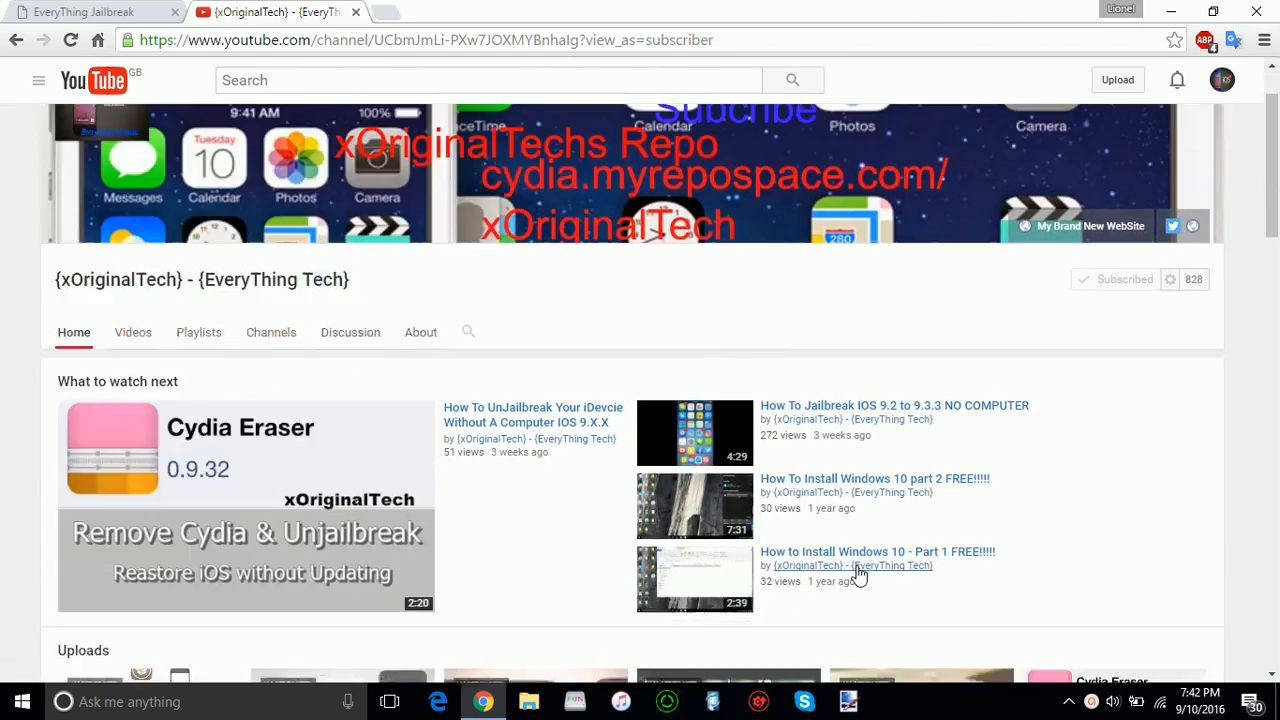
scroll(down, 3)
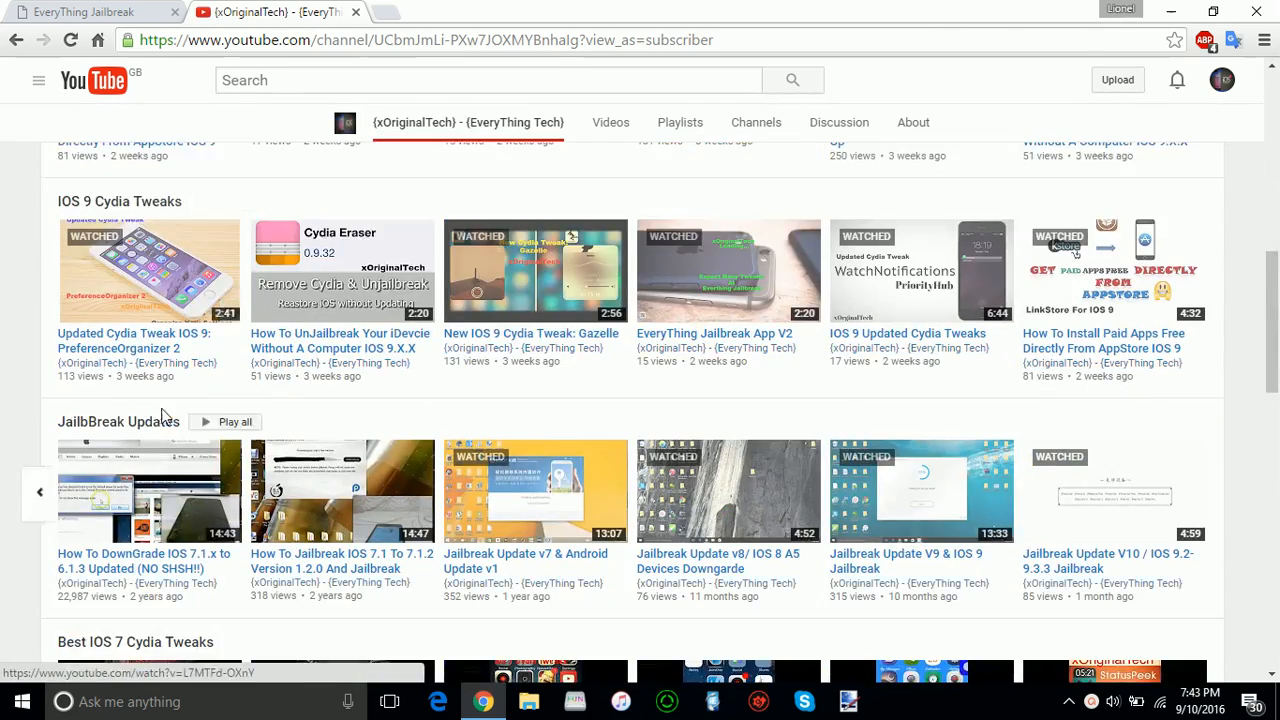
scroll(down, 3)
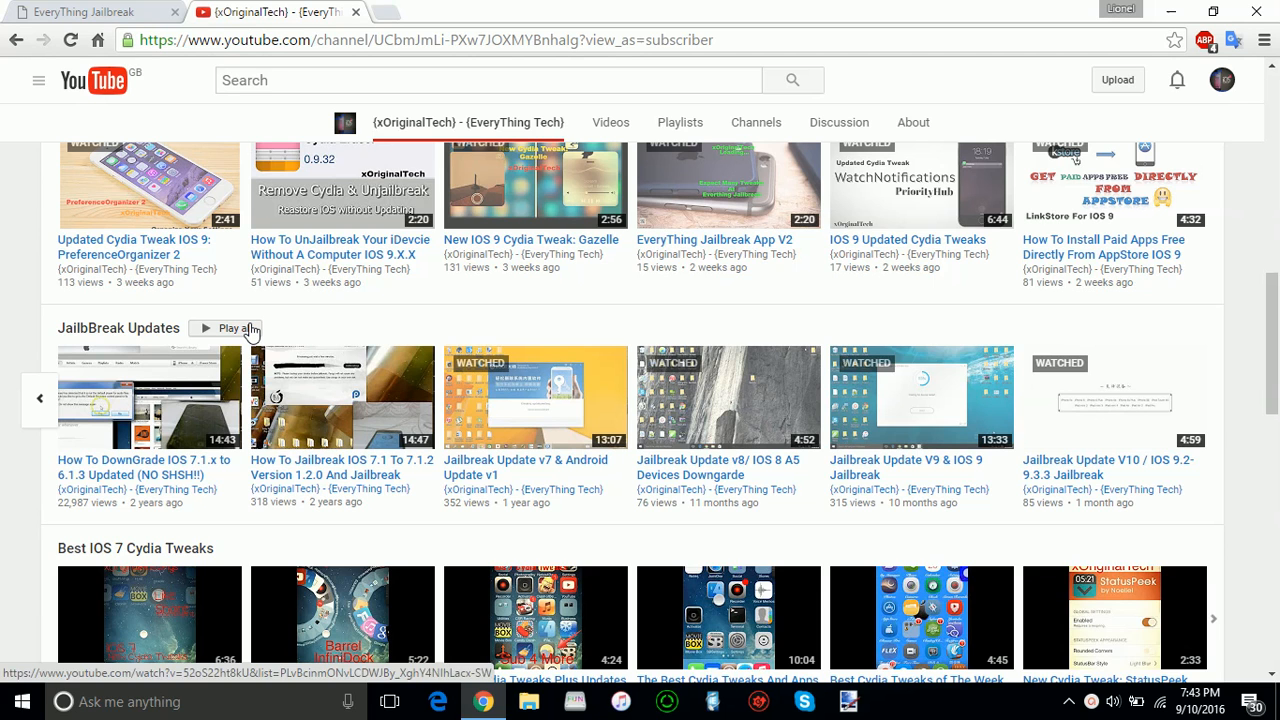
mouse_move(95, 11)
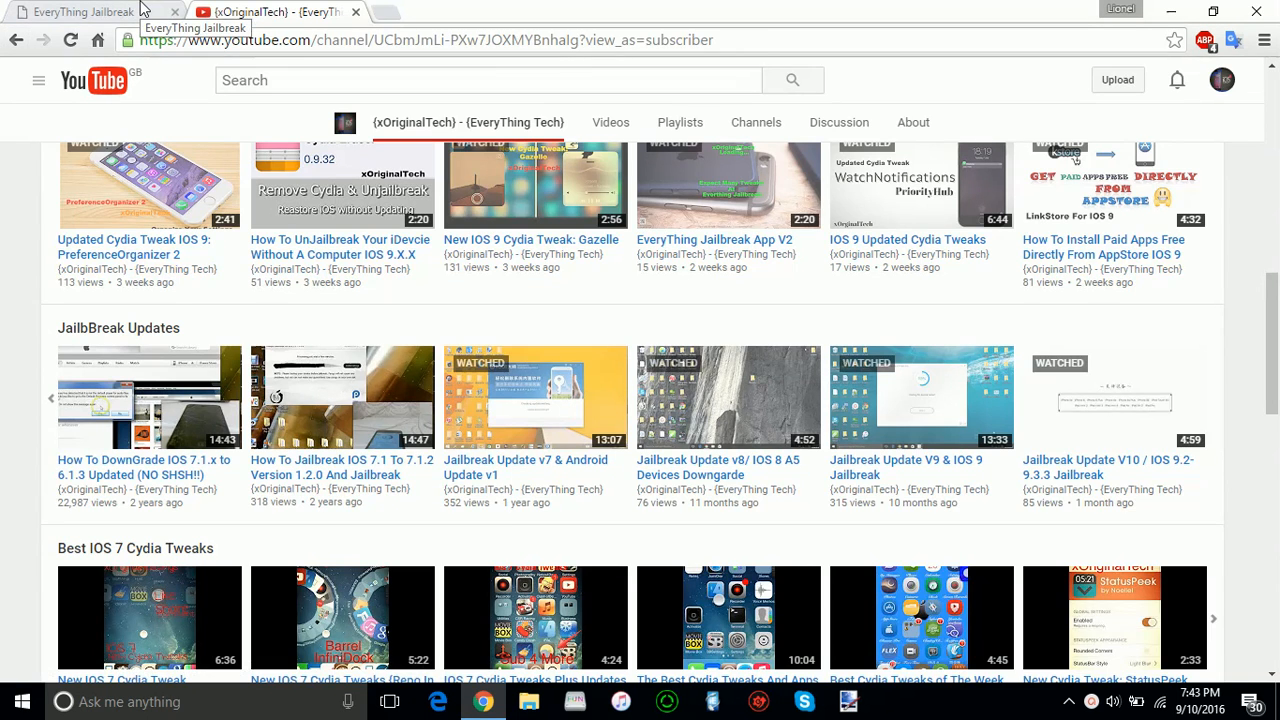
Step: Scroll the Everything Jailbreak site down to the iOS 9.2–9.3.3 and iOS 9.0.2–9.1 jailbreak sections
click(80, 11)
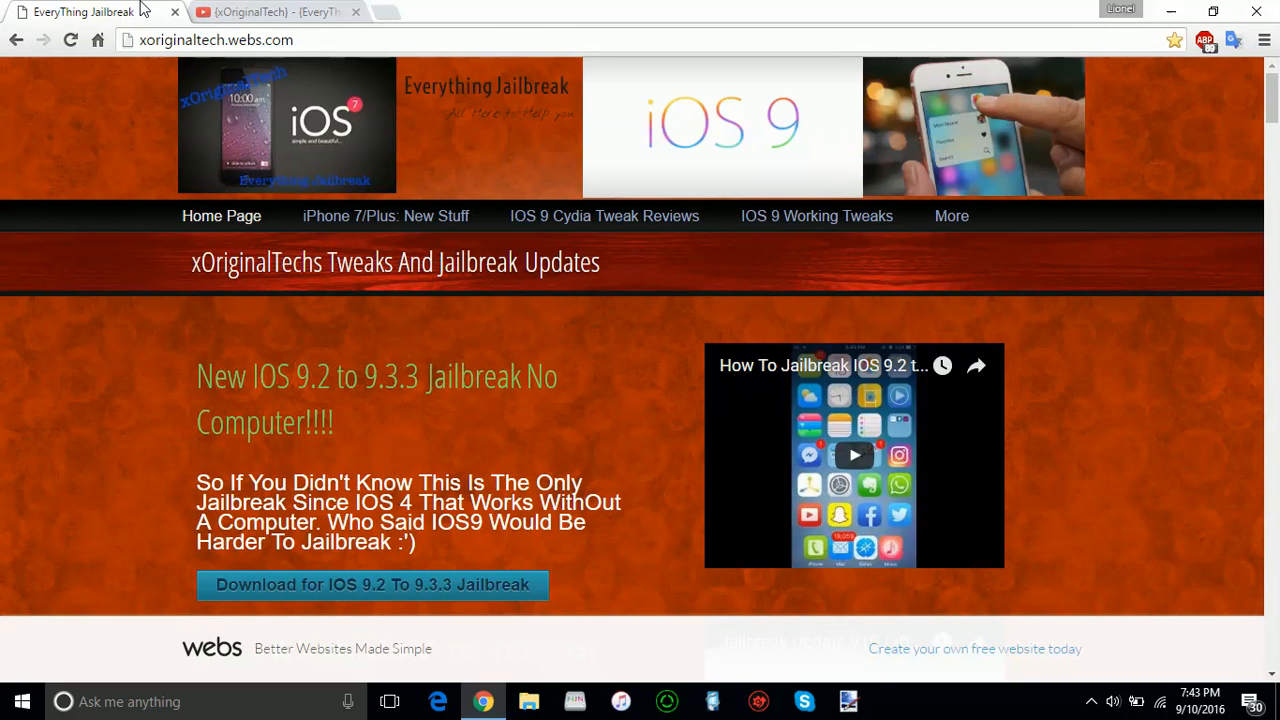
mouse_move(420, 245)
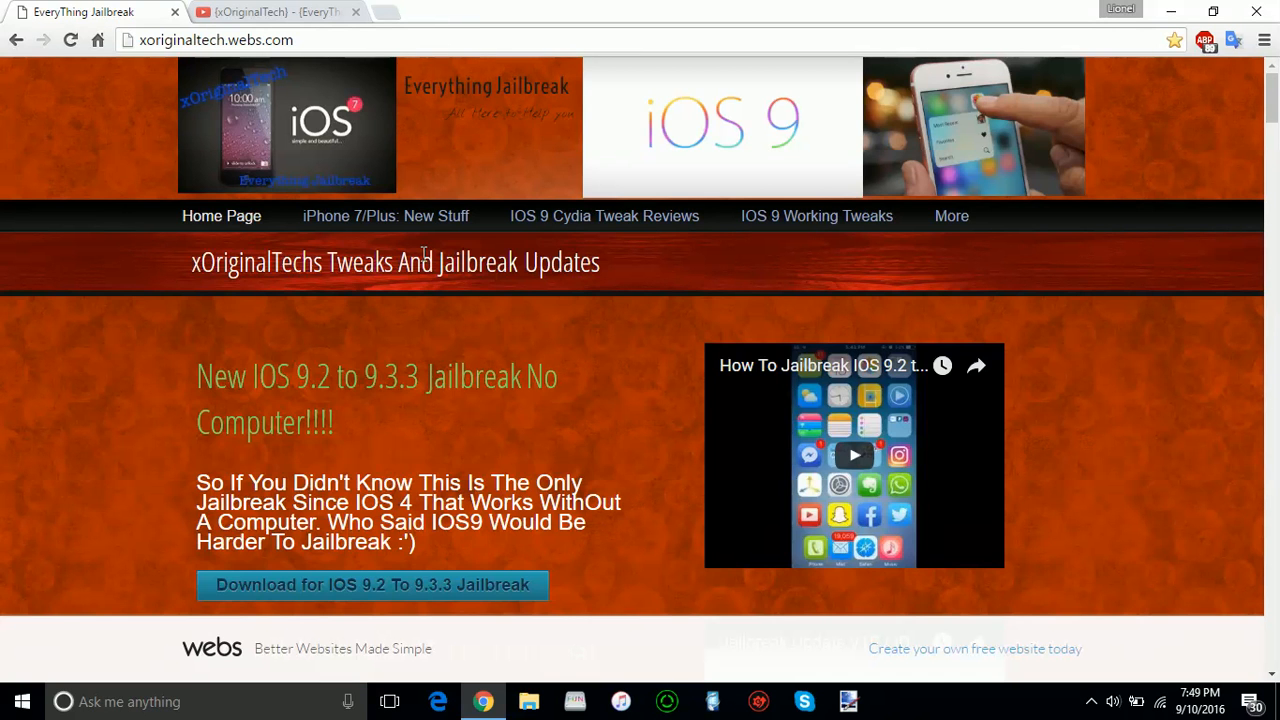
scroll(down, 3)
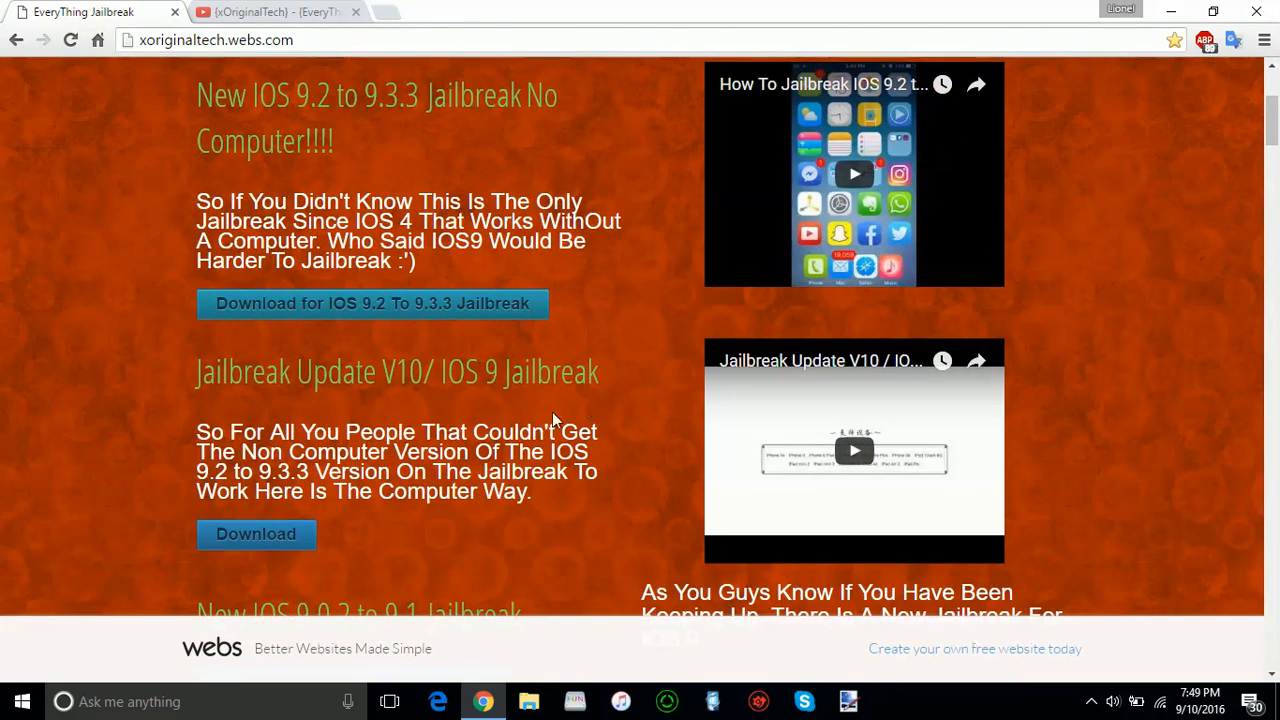
mouse_move(627, 378)
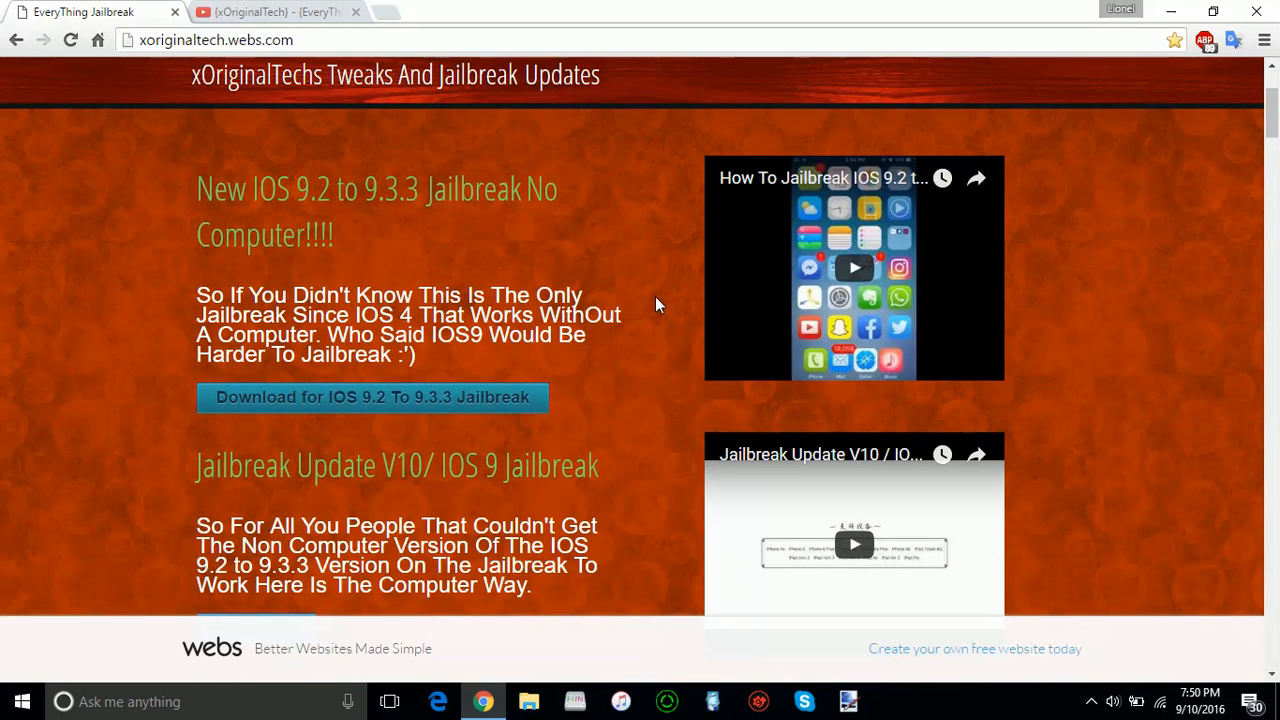
scroll(down, 3)
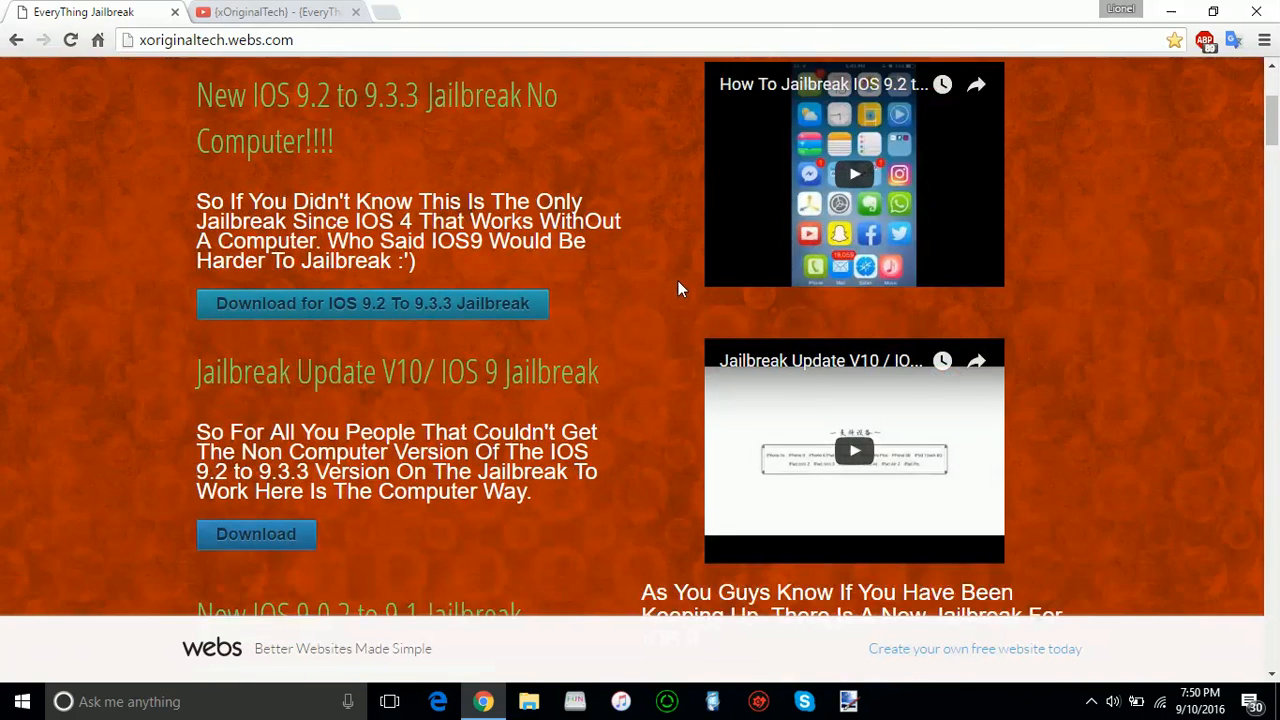
scroll(down, 3)
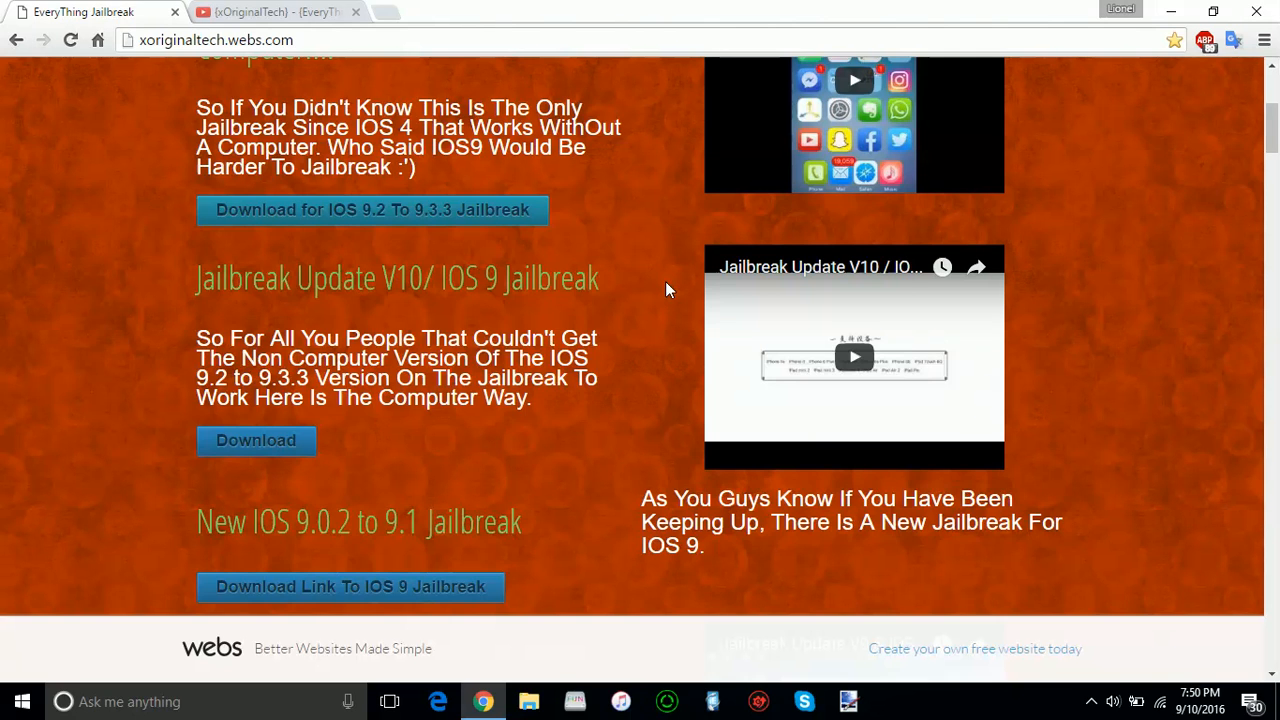
mouse_move(744, 325)
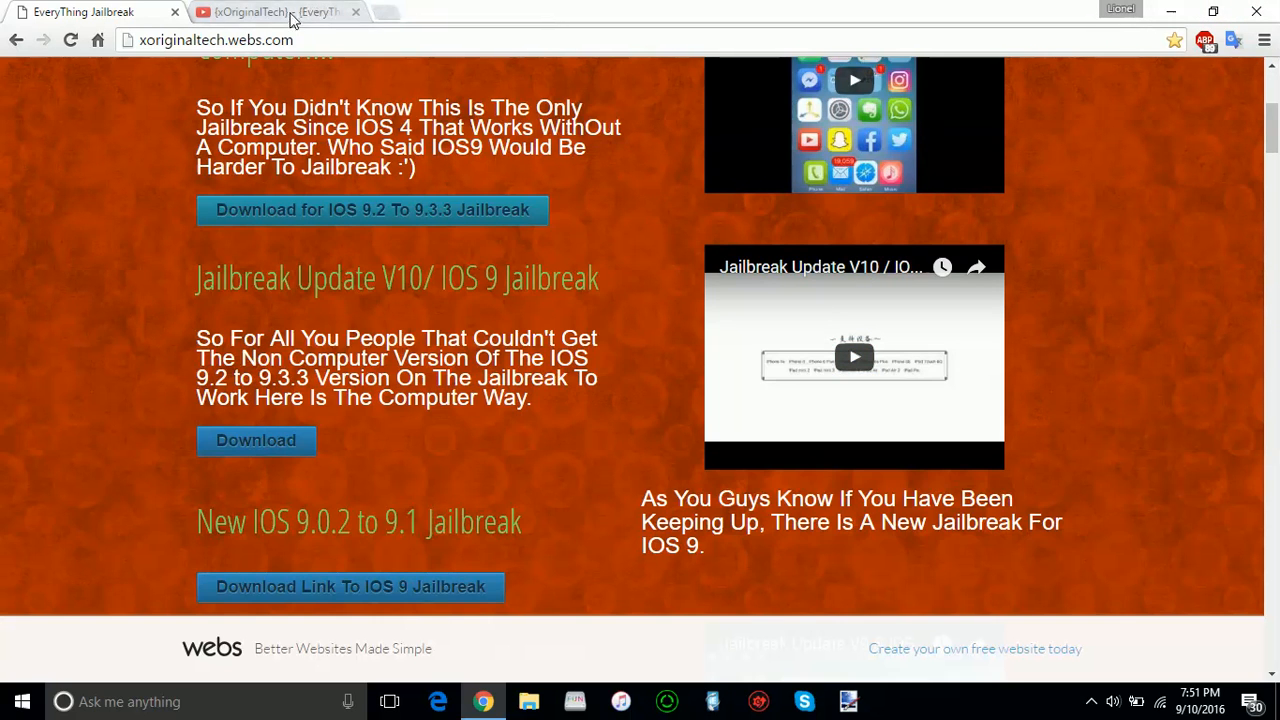
mouse_move(280, 12)
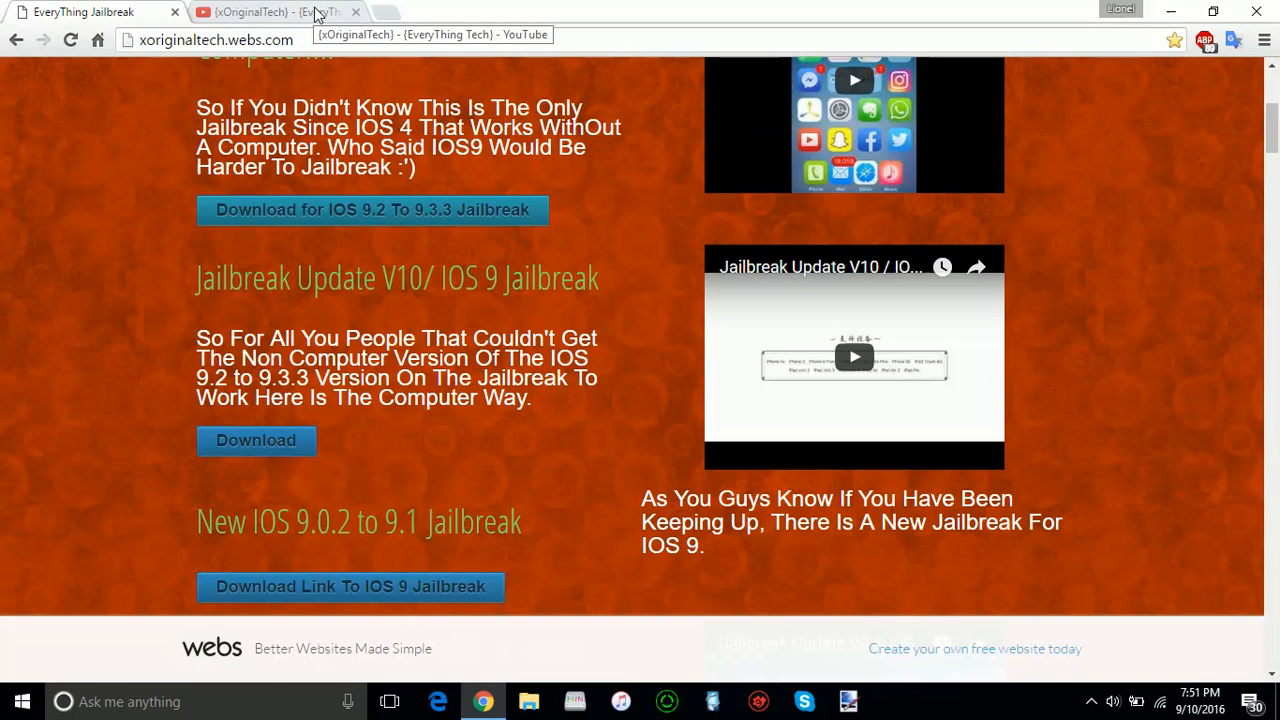
Step: Go back to the xOriginalTech YouTube channel tab
click(270, 12)
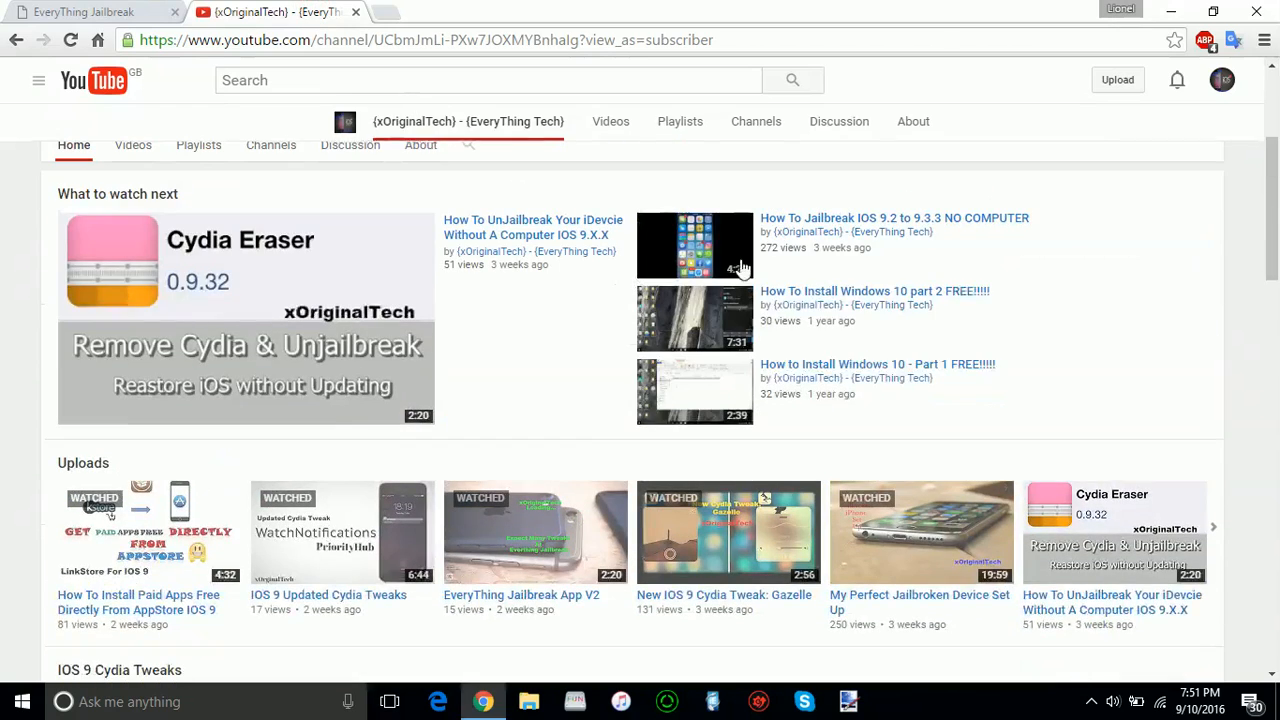